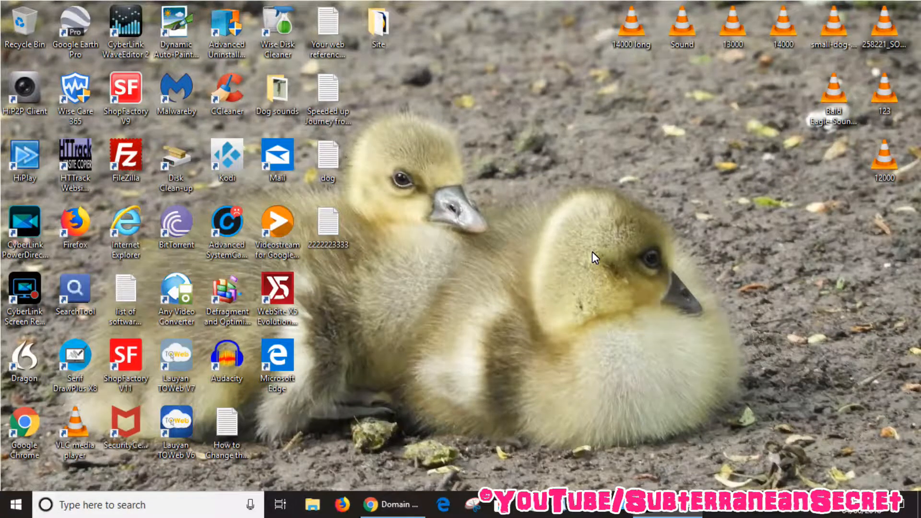
pyautogui.moveTo(419, 448)
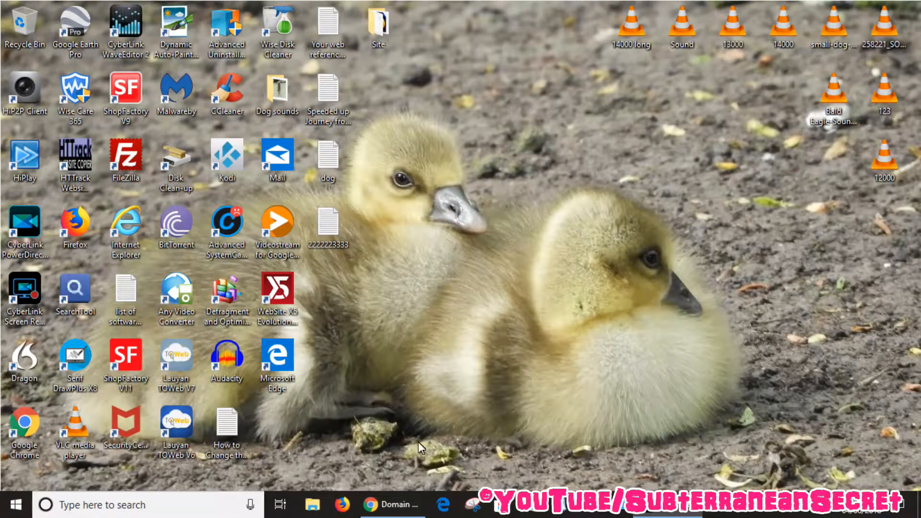
# Step: Restore the Chrome window showing the GoDaddy UK domain search homepage
pyautogui.click(393, 504)
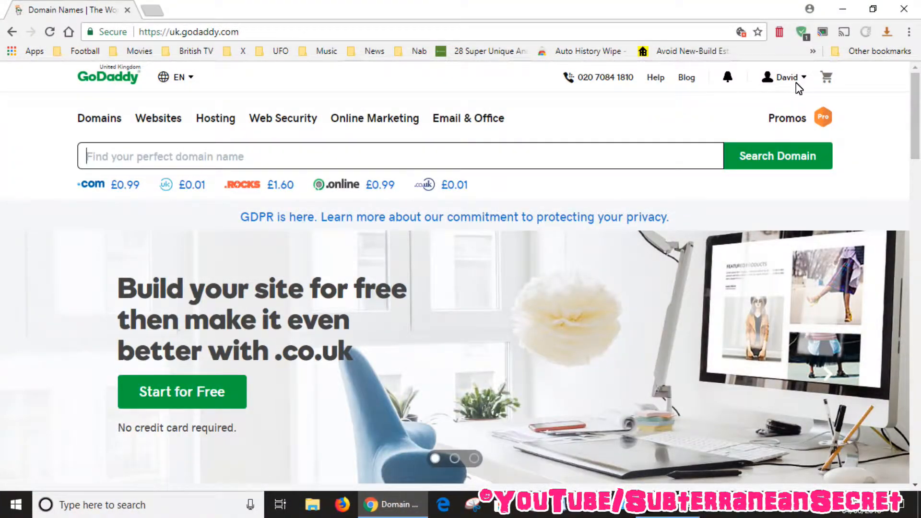
# Step: From My Account products, manage the Economy Linux cPanel hosting for viraltech.co.uk
pyautogui.click(784, 77)
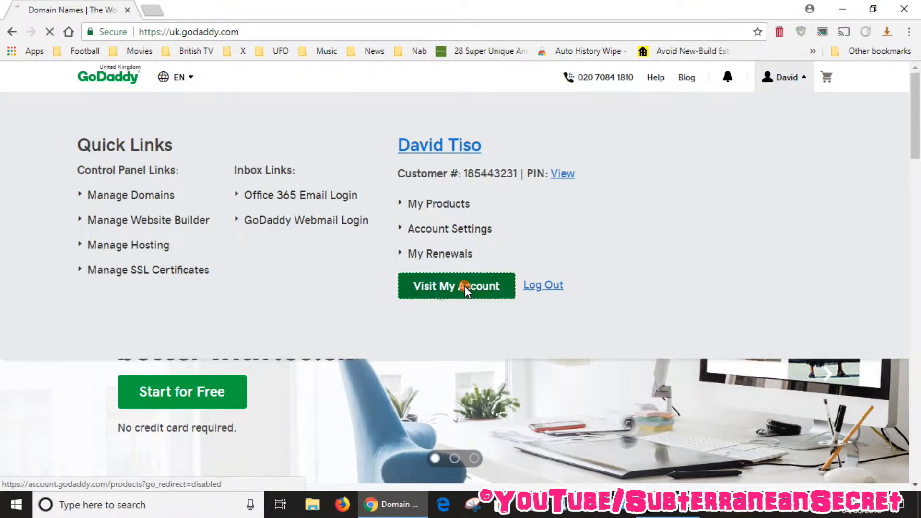
pyautogui.click(456, 286)
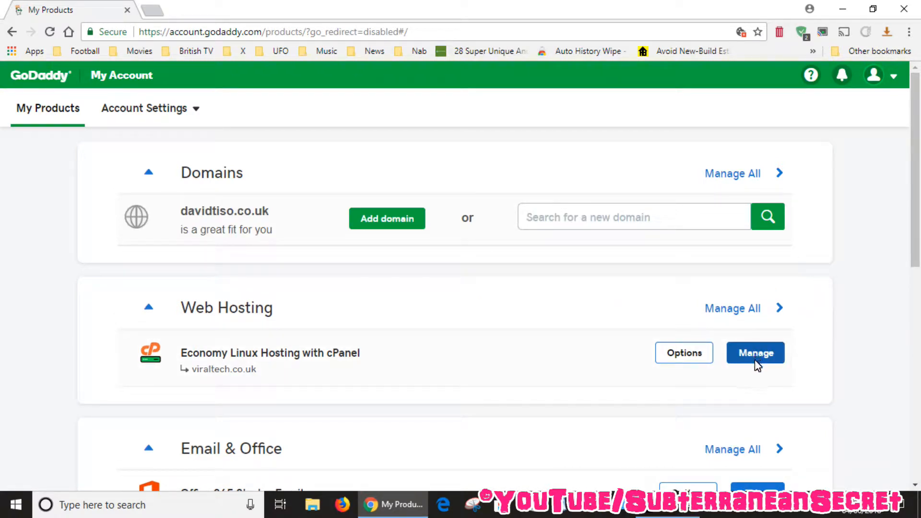
pyautogui.click(755, 352)
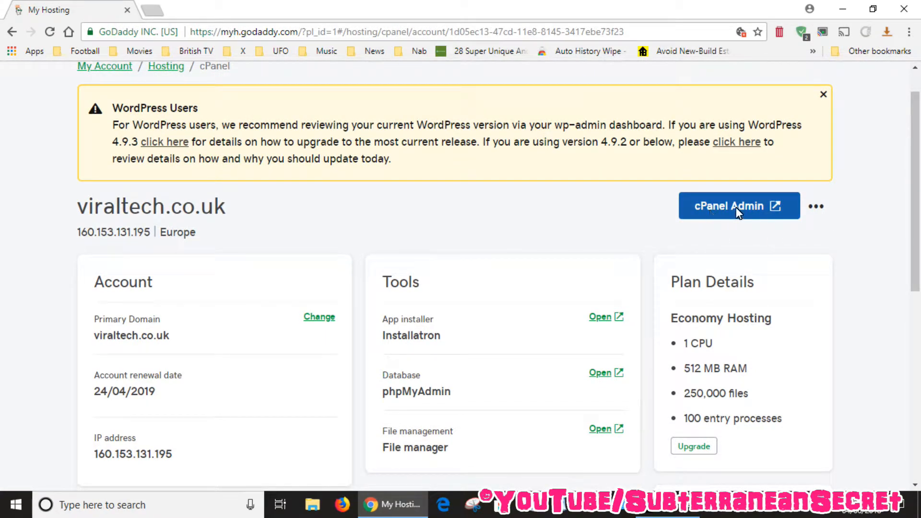
# Step: Enter cPanel Admin for viraltech.co.uk and reach its Email tools section
pyautogui.click(739, 206)
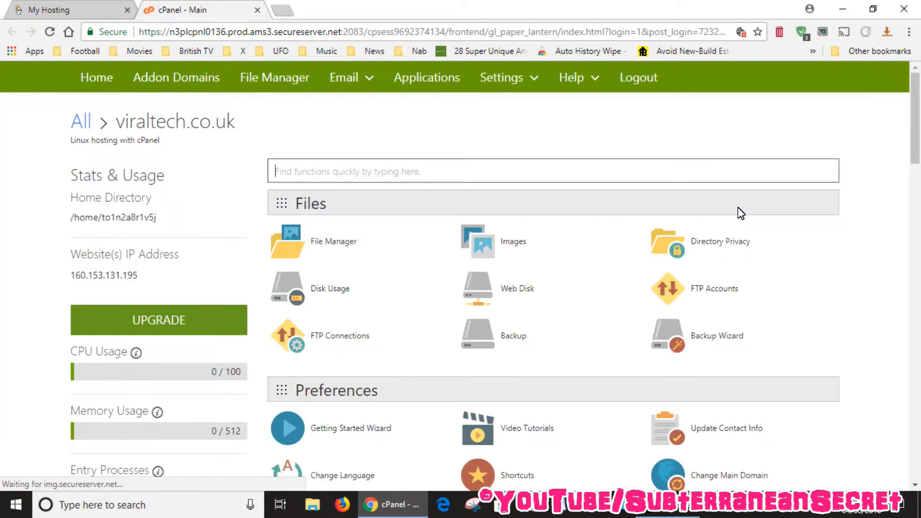
pyautogui.scroll(-3)
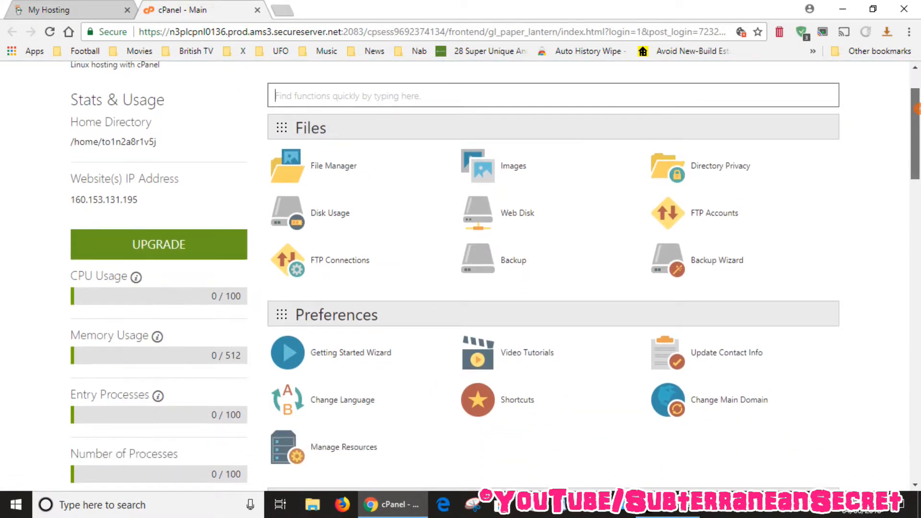
pyautogui.scroll(-3)
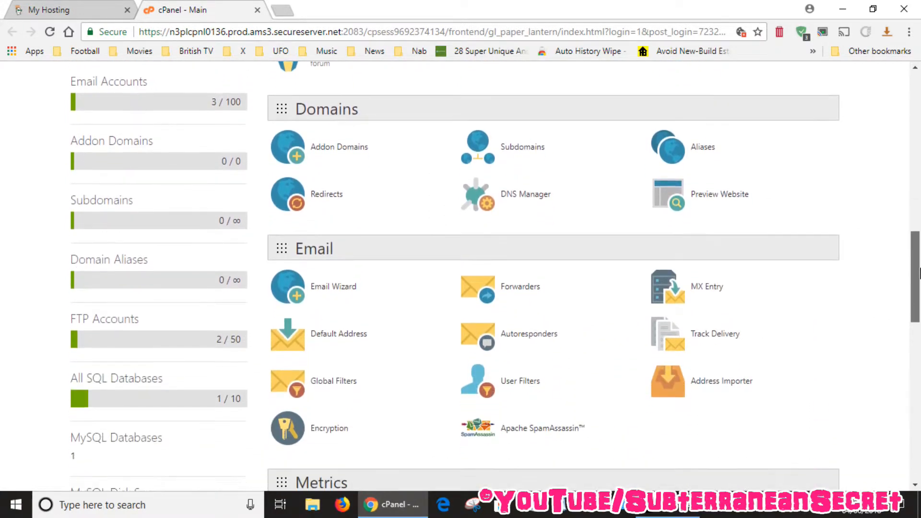
pyautogui.scroll(-3)
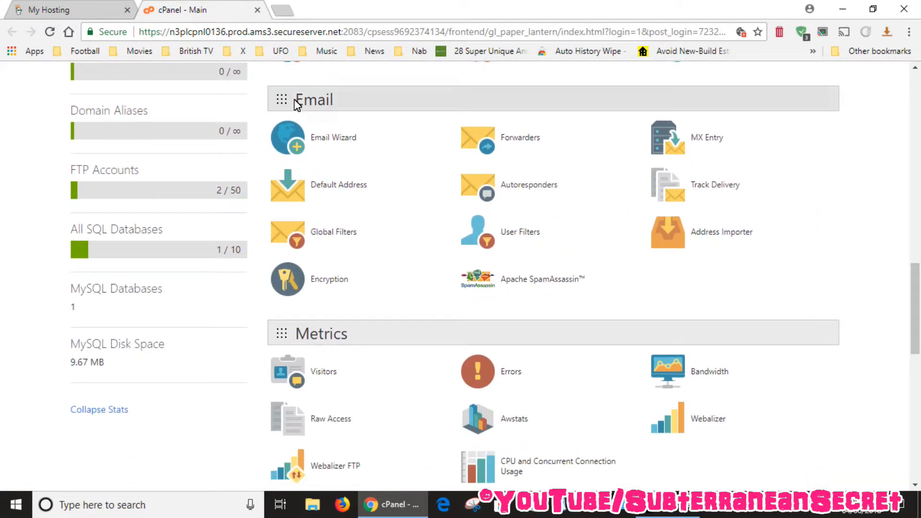
pyautogui.moveTo(333, 137)
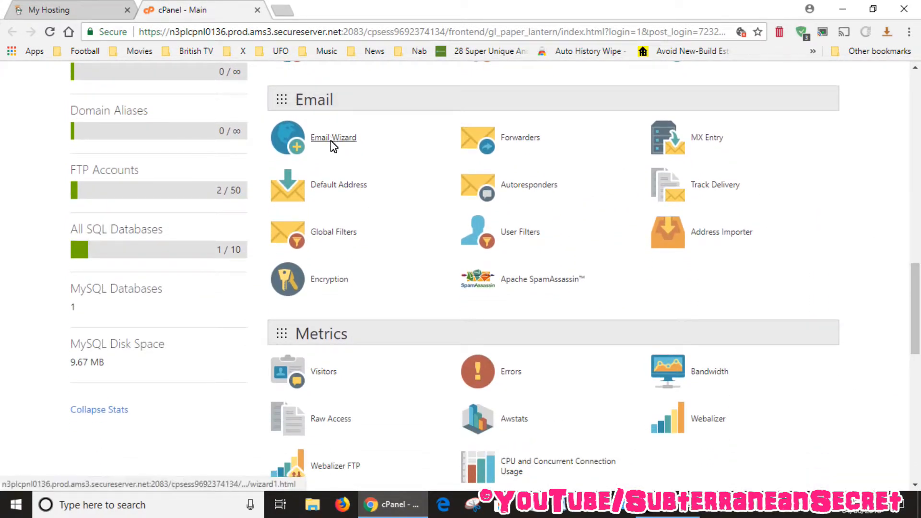
# Step: Launch the Email Setup Wizard, then bring up the top-bar Email menu
pyautogui.click(333, 137)
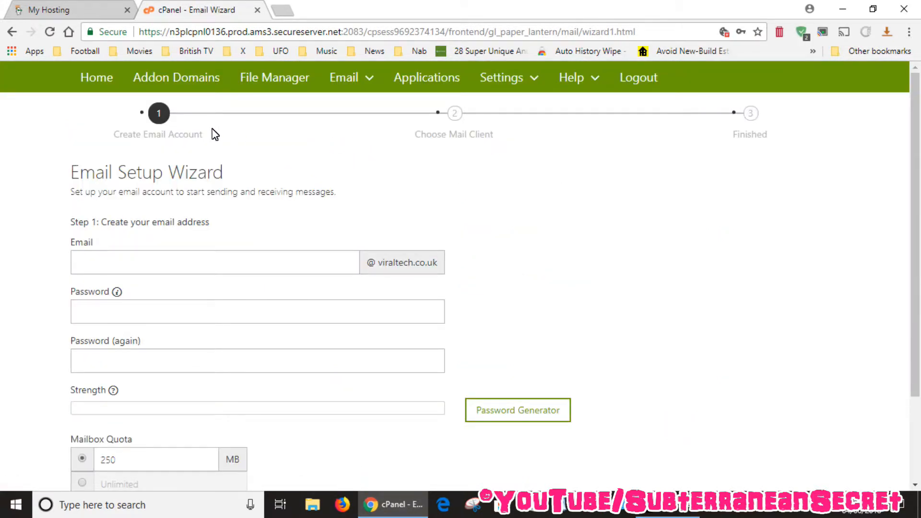
pyautogui.moveTo(350, 77)
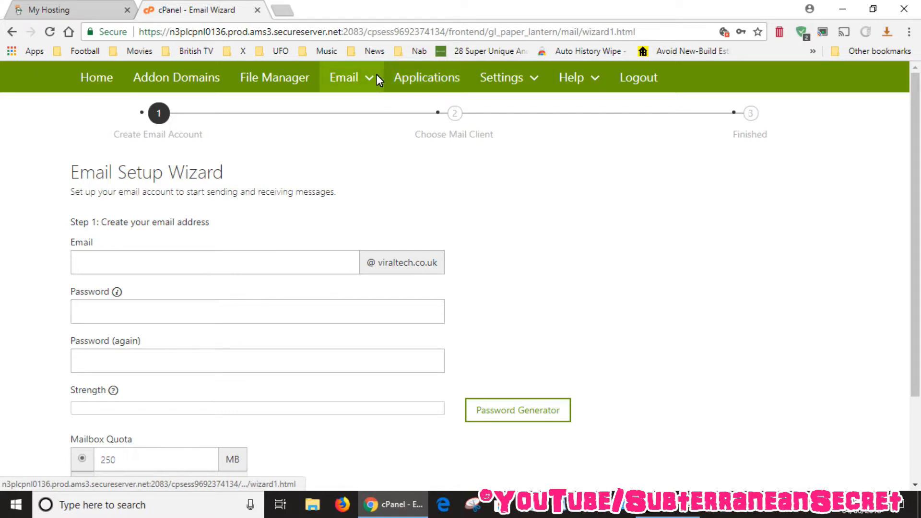
pyautogui.click(344, 77)
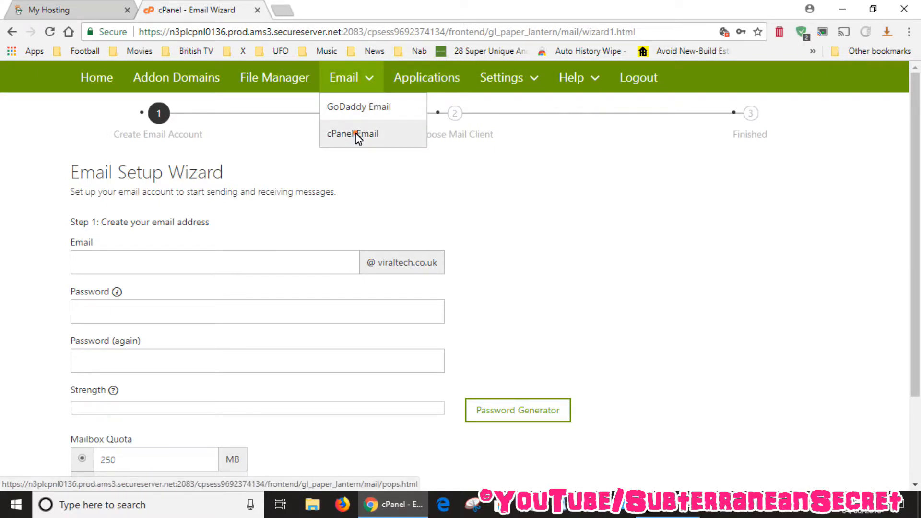
# Step: Go to cPanel Email and reach the table listing the three viraltech.co.uk accounts
pyautogui.click(352, 133)
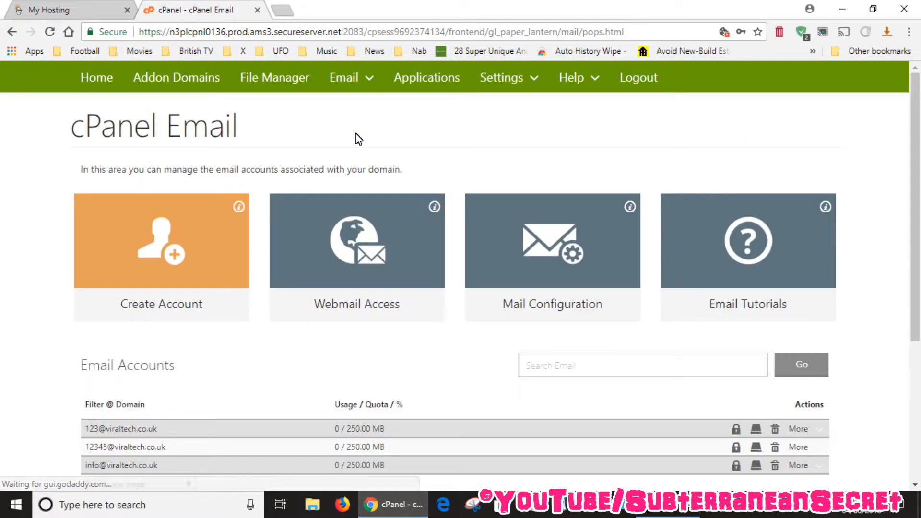
pyautogui.scroll(-3)
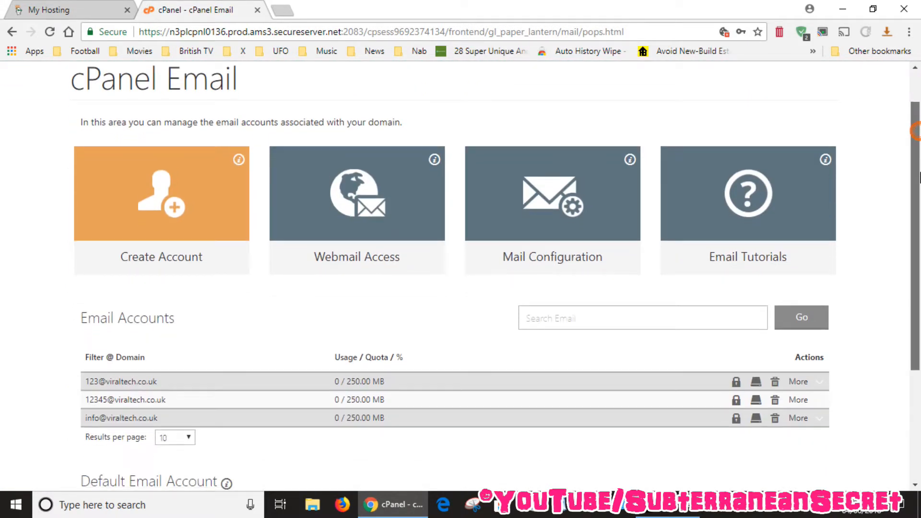
pyautogui.scroll(-3)
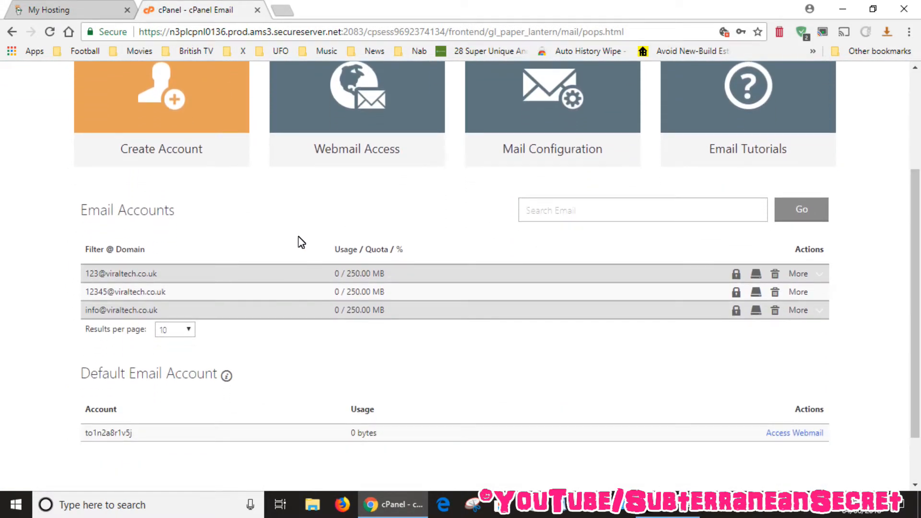
pyautogui.moveTo(293, 242)
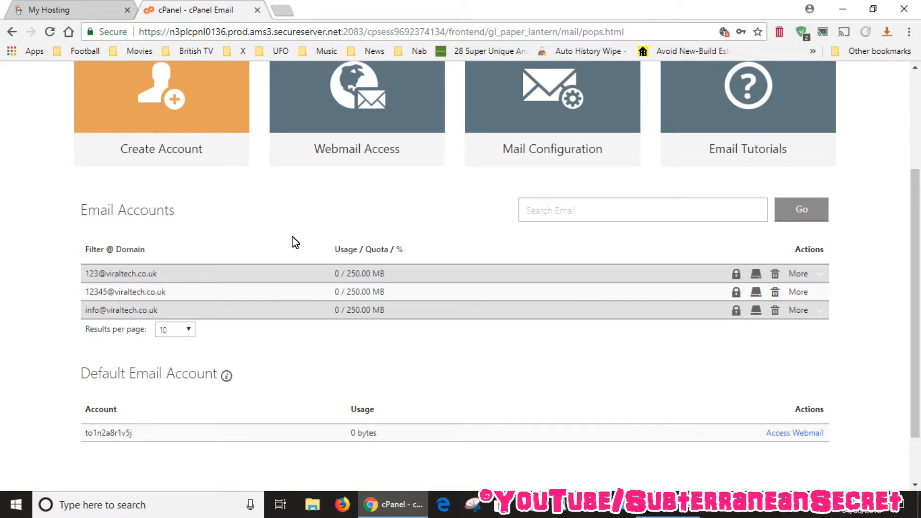
pyautogui.moveTo(106, 273)
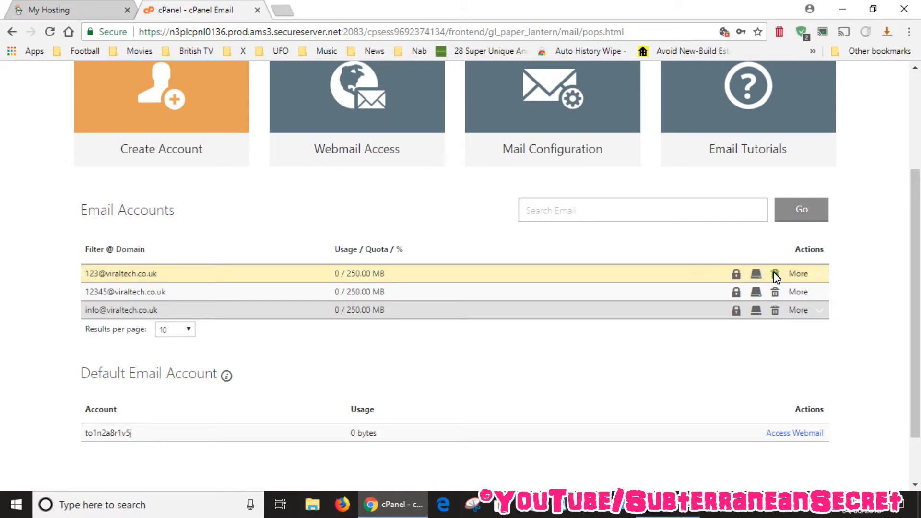
pyautogui.click(775, 274)
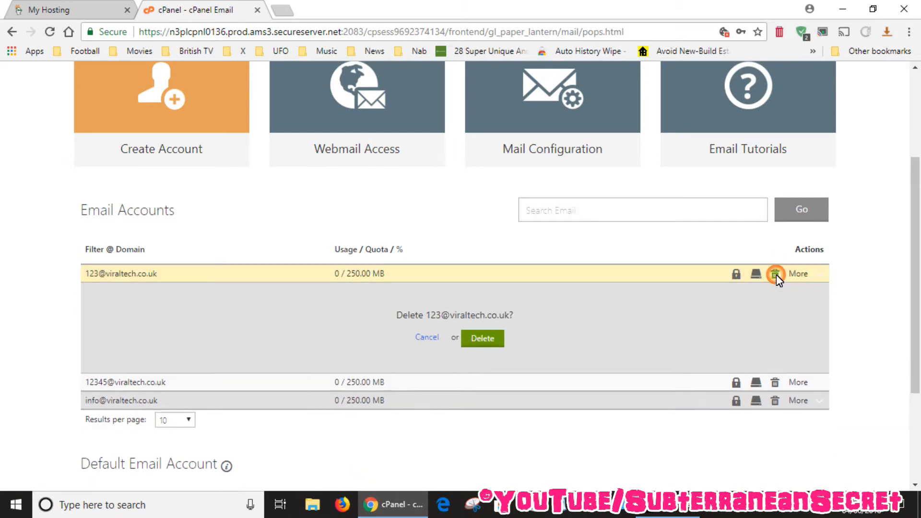
pyautogui.moveTo(482, 338)
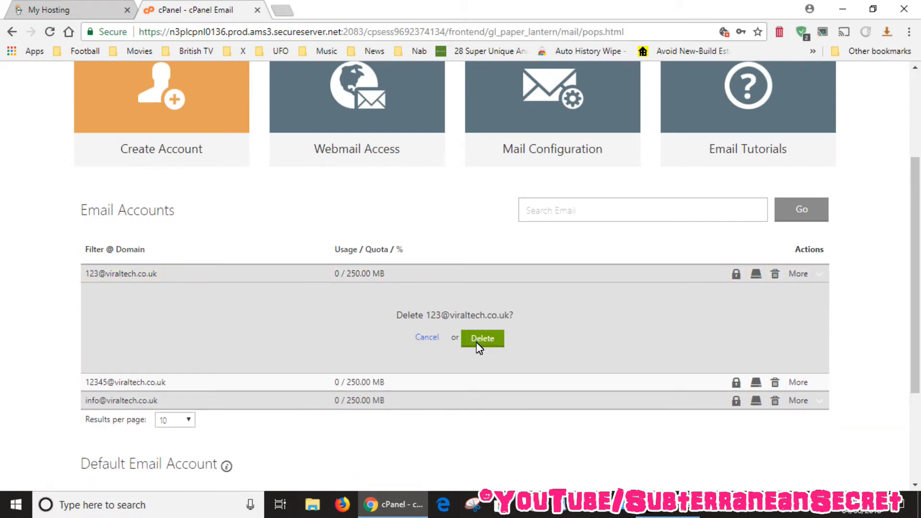
pyautogui.click(481, 339)
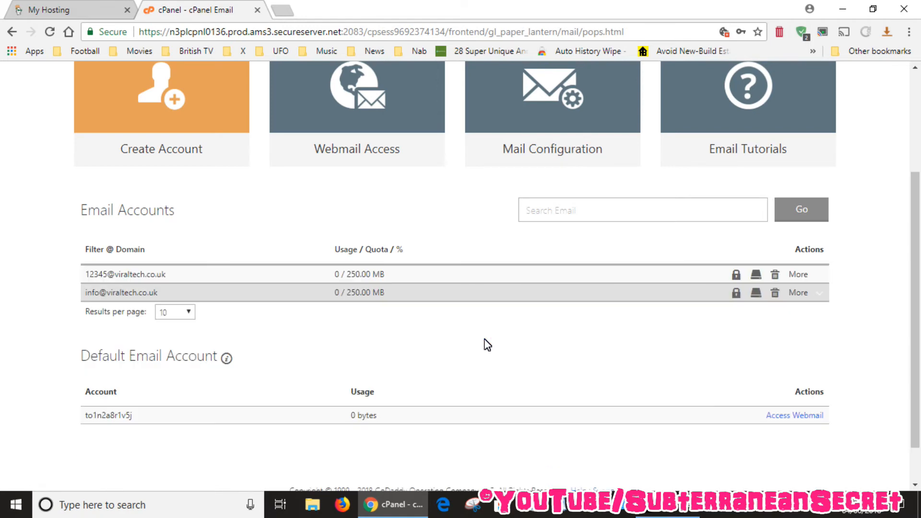